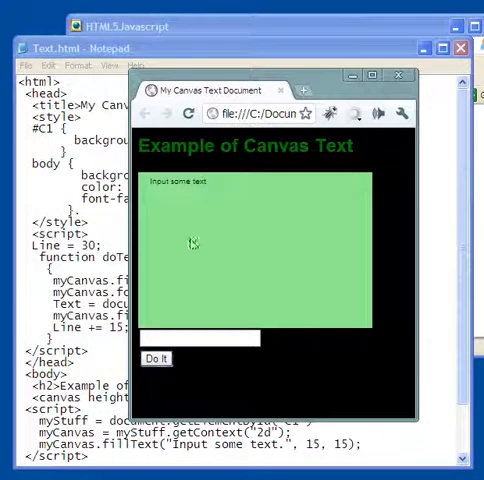
{"action": "mouse_move", "coordinate": [216, 218]}
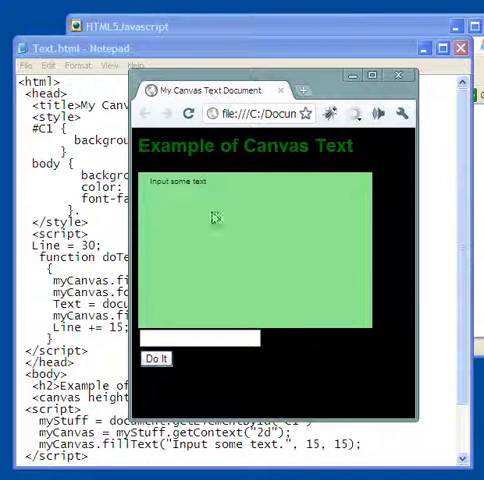
{"action": "mouse_move", "coordinate": [190, 190]}
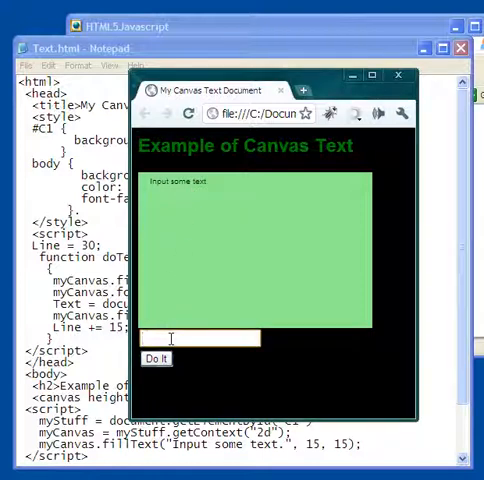
Enter 'Hello there.' in the text box and draw it as a blue line via Do It.
{"action": "left_click", "coordinate": [156, 360]}
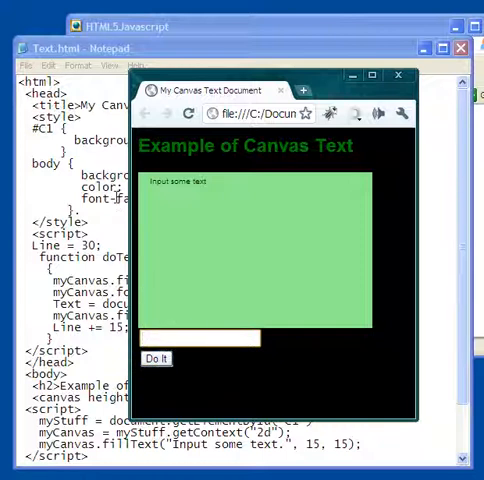
{"action": "left_click", "coordinate": [196, 336]}
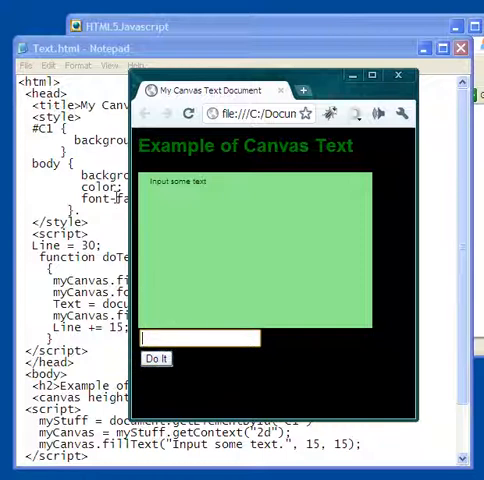
{"action": "type", "text": "He"}
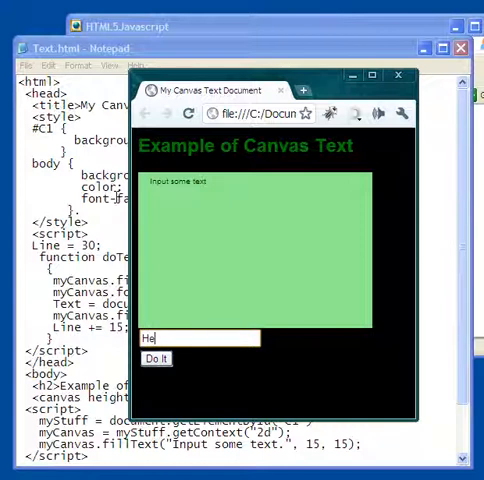
{"action": "type", "text": "llo there"}
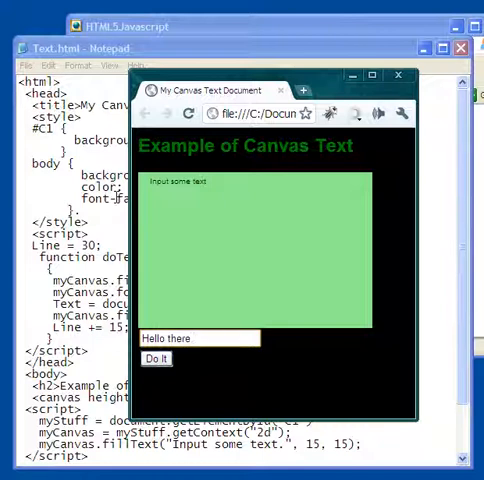
{"action": "left_click", "coordinate": [156, 358]}
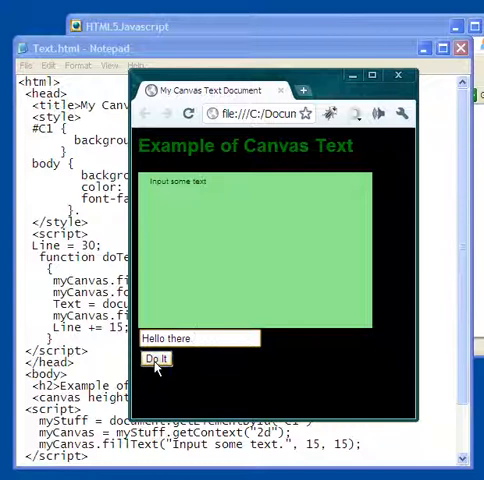
{"action": "left_click", "coordinate": [156, 358]}
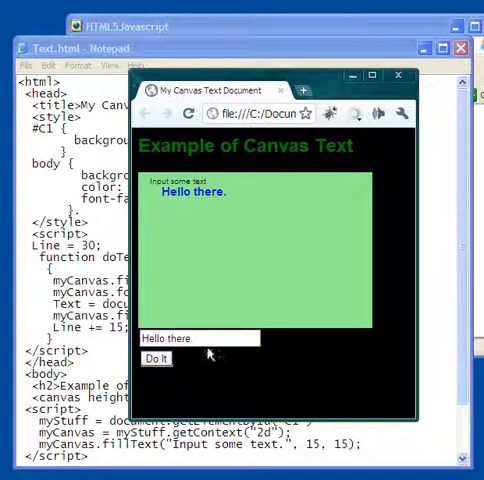
Extend the entry to 'Hello there. gg' and draw it as a second blue line.
{"action": "left_click", "coordinate": [200, 338]}
{"action": "type", "text": ". gg"}
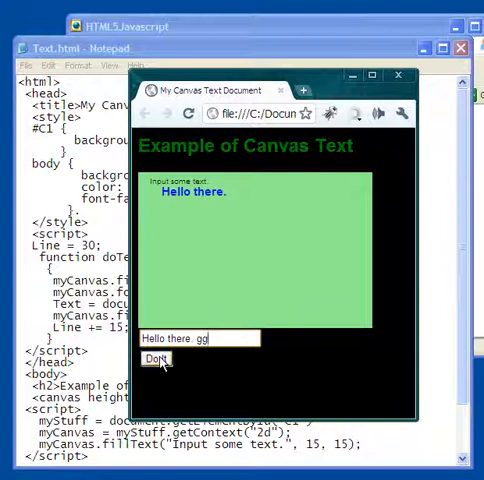
{"action": "left_click", "coordinate": [156, 358]}
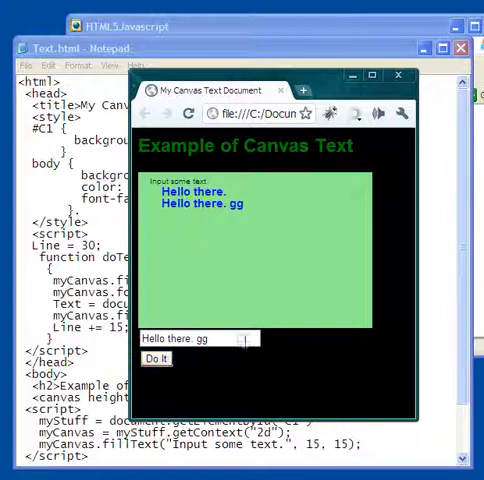
Replace the entry with 'How is this?' and draw it three times as new lines.
{"action": "triple_click", "coordinate": [196, 338]}
{"action": "type", "text": "How is i"}
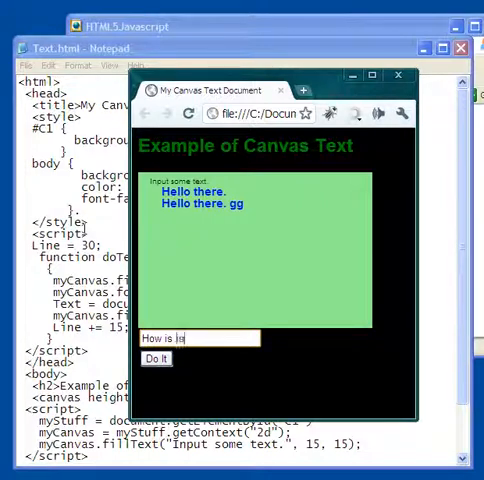
{"action": "type", "text": "this?"}
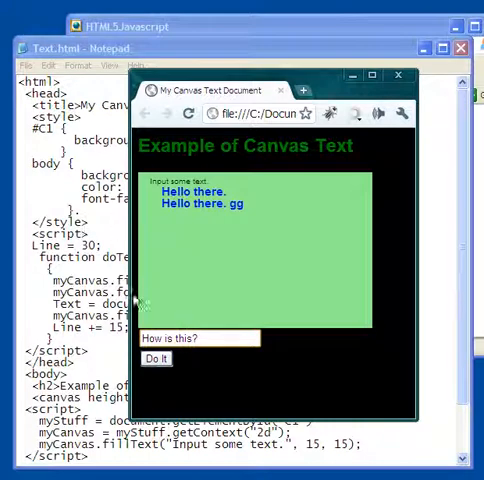
{"action": "left_click", "coordinate": [156, 358]}
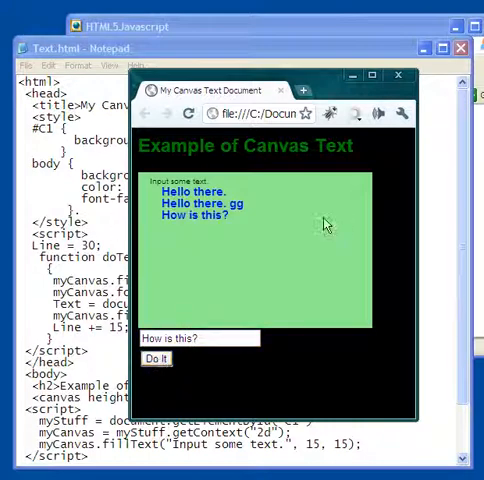
{"action": "left_click", "coordinate": [156, 358]}
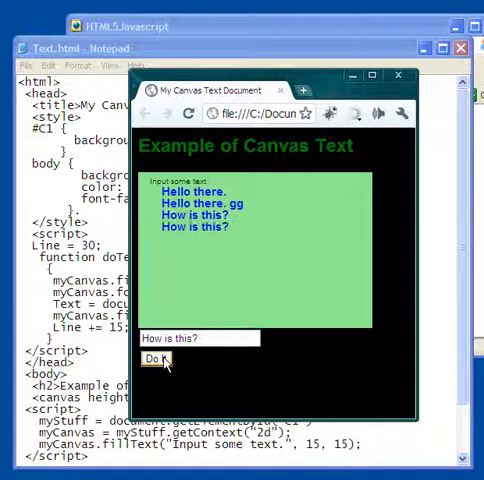
{"action": "left_click", "coordinate": [156, 360]}
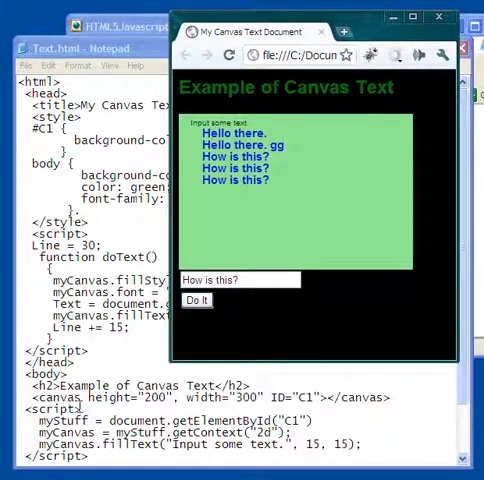
{"action": "mouse_move", "coordinate": [376, 204]}
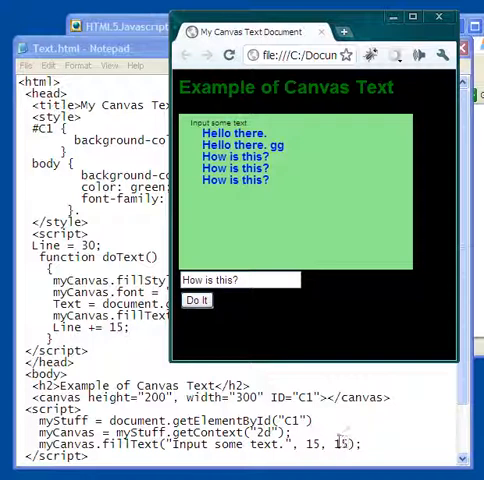
{"action": "mouse_move", "coordinate": [310, 306]}
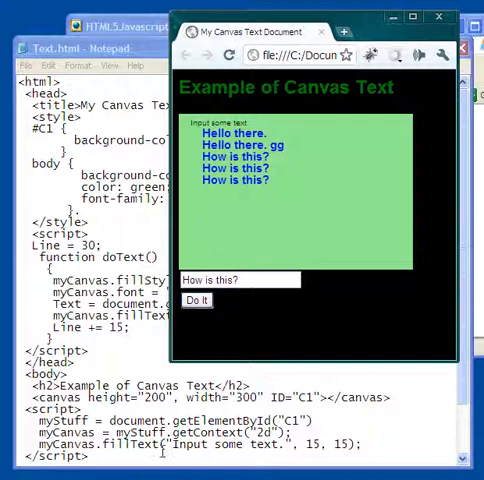
{"action": "mouse_move", "coordinate": [290, 360]}
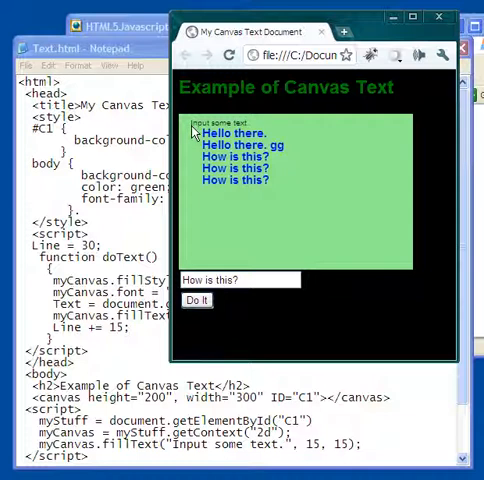
{"action": "mouse_move", "coordinate": [276, 236]}
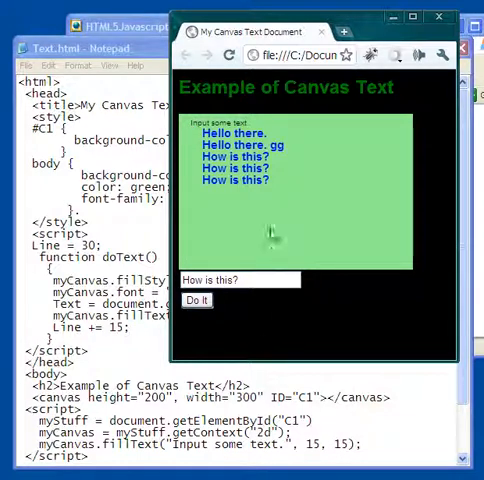
{"action": "mouse_move", "coordinate": [196, 116]}
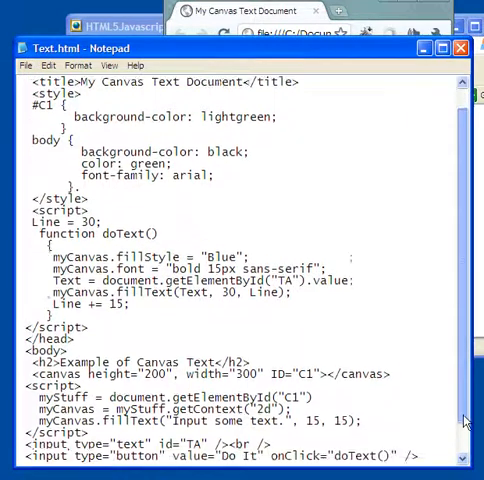
{"action": "scroll", "scroll_direction": "down", "scroll_amount": 3}
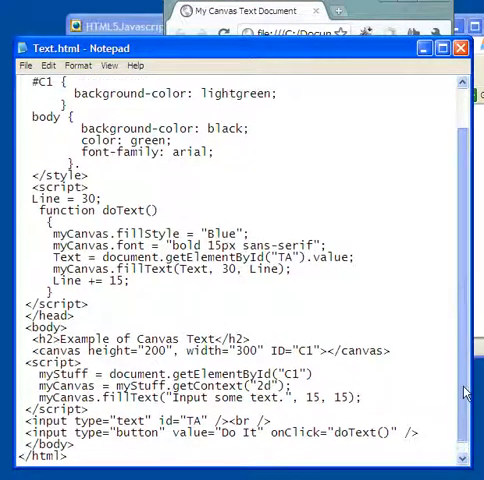
{"action": "scroll", "scroll_direction": "up", "scroll_amount": 3}
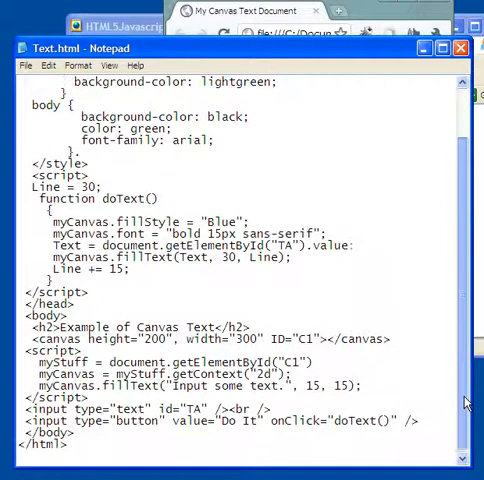